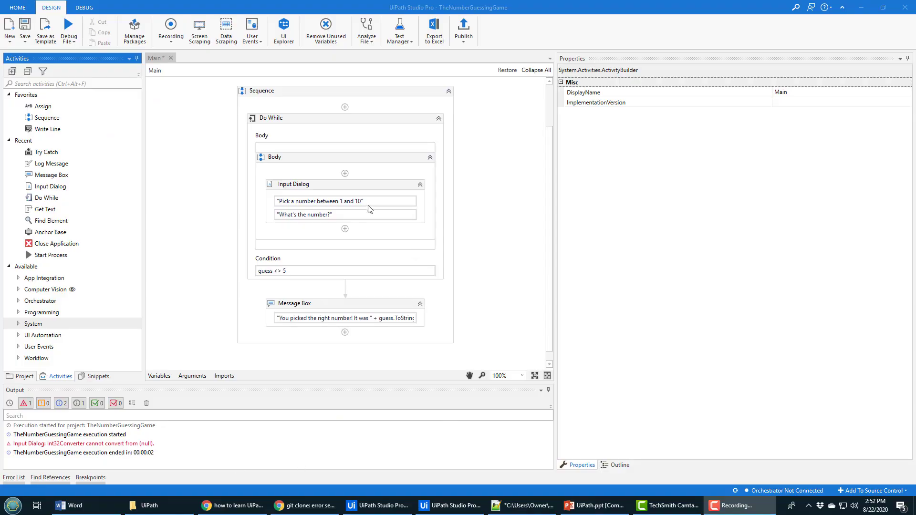
- Run the number guessing workflow via Debug File > Run, guess a number and dismiss the correct-guess message
{"action": "left_click", "coordinate": [70, 30]}
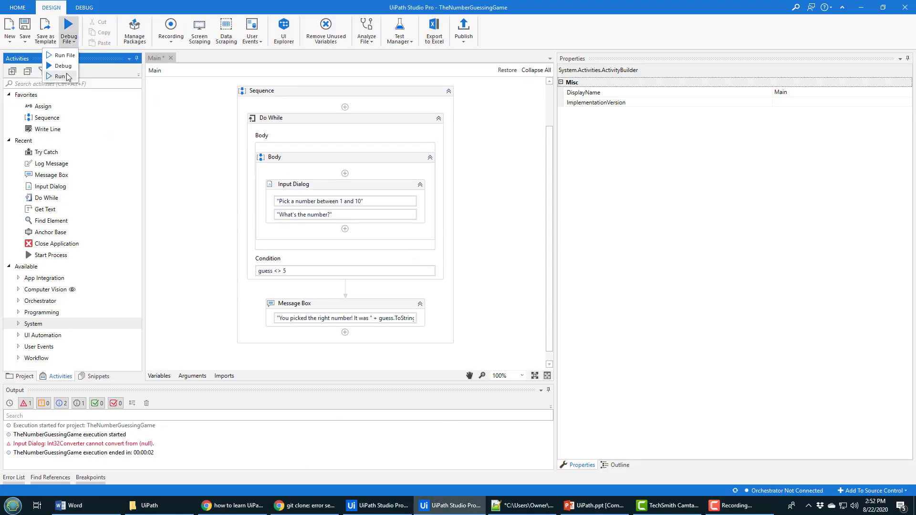
{"action": "left_click", "coordinate": [52, 76]}
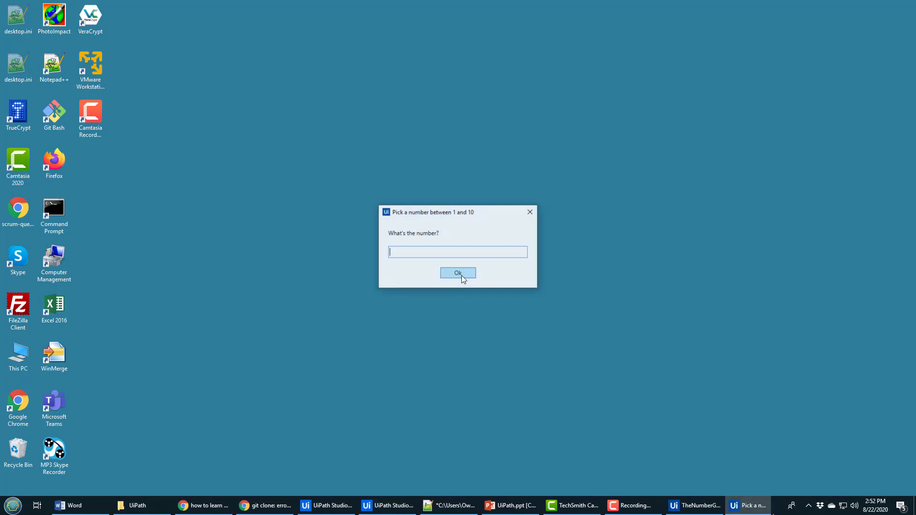
{"action": "type", "text": "6"}
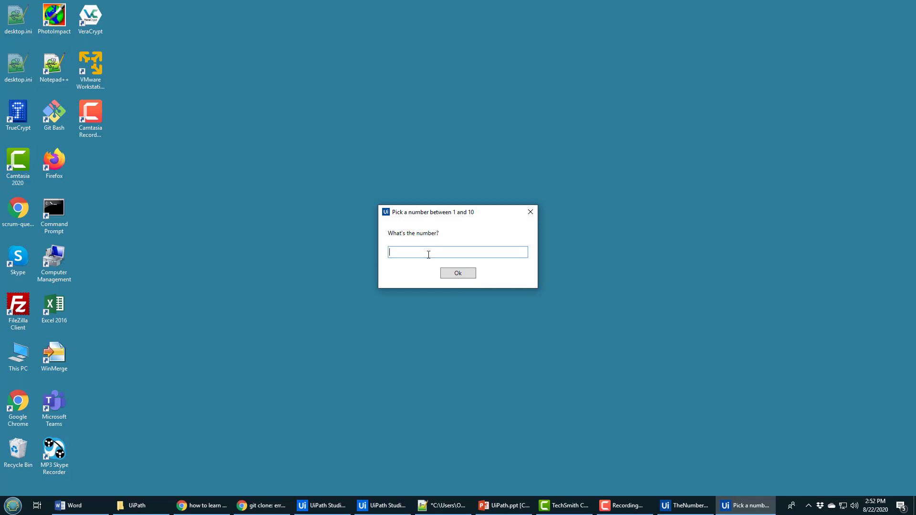
{"action": "left_click", "coordinate": [458, 273]}
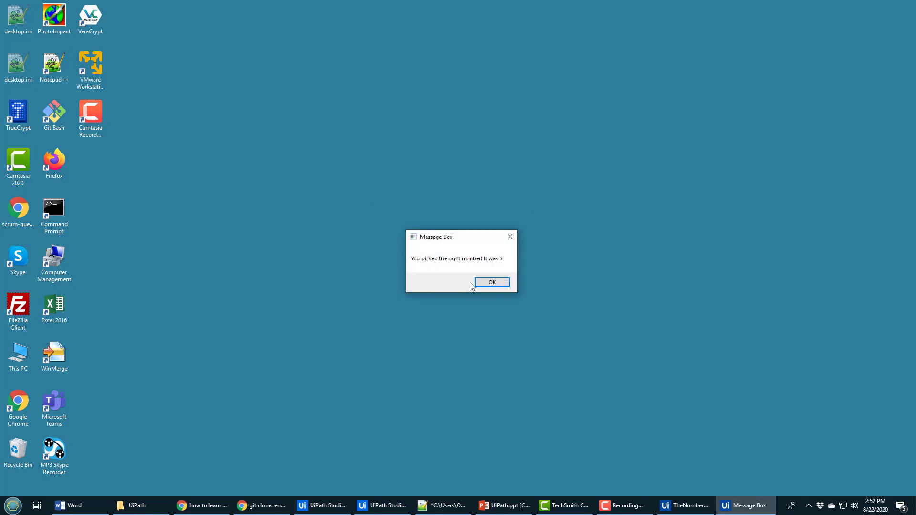
{"action": "left_click", "coordinate": [491, 281]}
{"action": "type", "text": "2"}
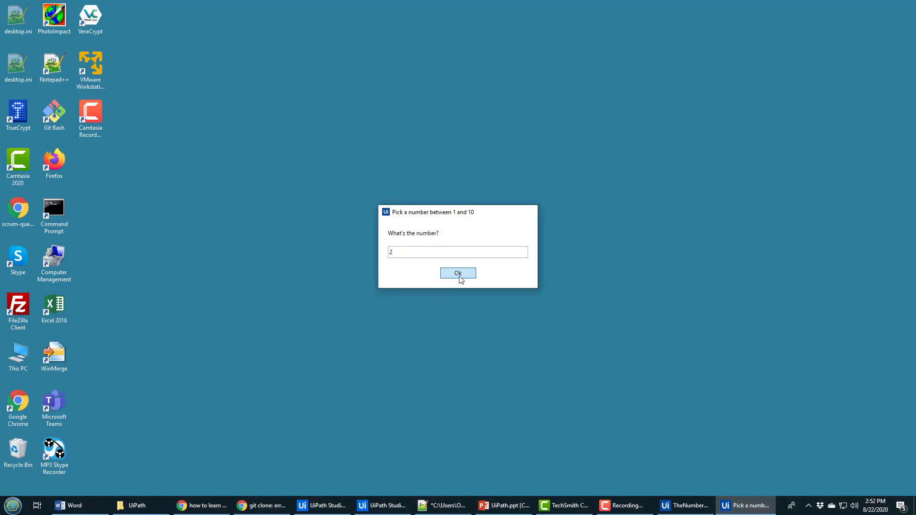
- Submit the guess prompt empty so the run fails with the Int32Converter null-conversion error
{"action": "left_click", "coordinate": [458, 273]}
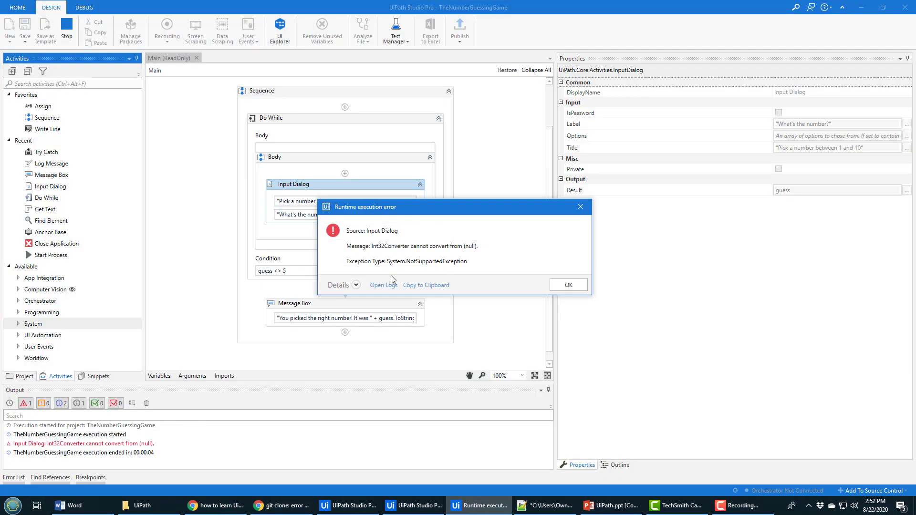
{"action": "mouse_move", "coordinate": [383, 235]}
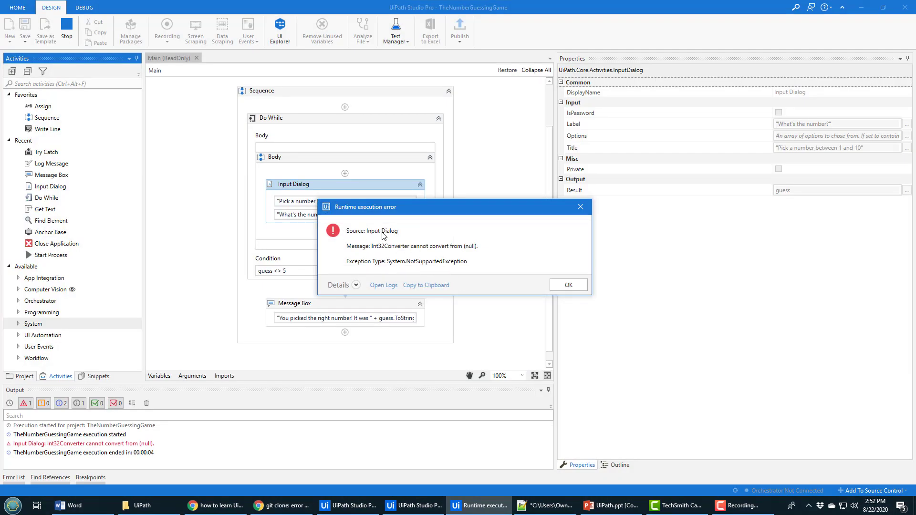
{"action": "mouse_move", "coordinate": [389, 239]}
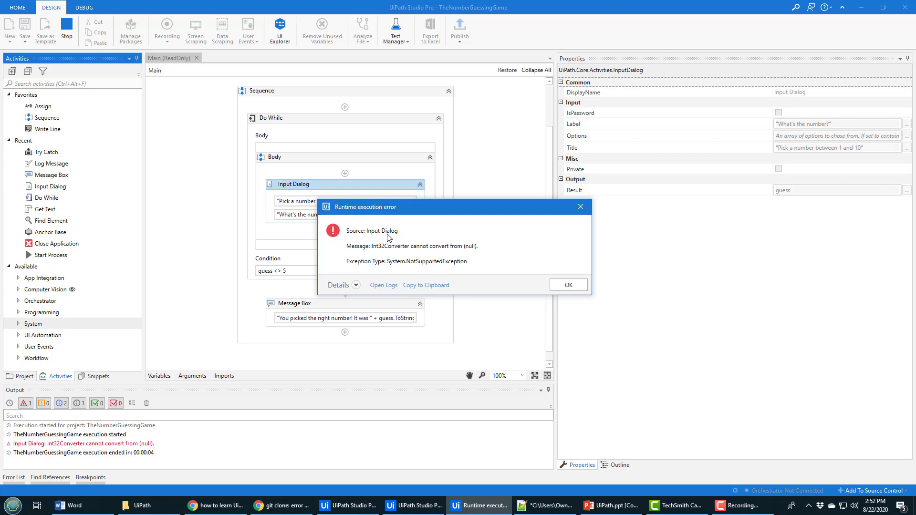
- Dismiss the runtime error and expand the Programming activities to reach Try Catch
{"action": "left_click", "coordinate": [568, 284]}
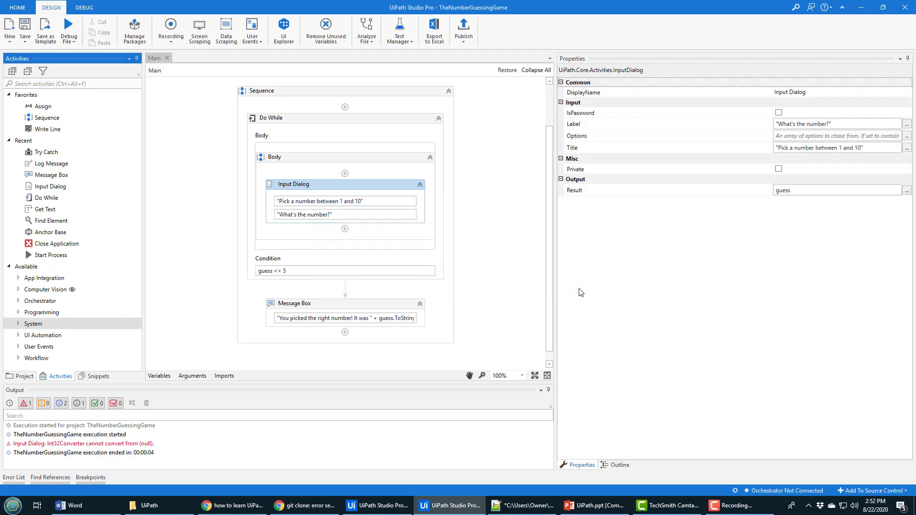
{"action": "mouse_move", "coordinate": [442, 260]}
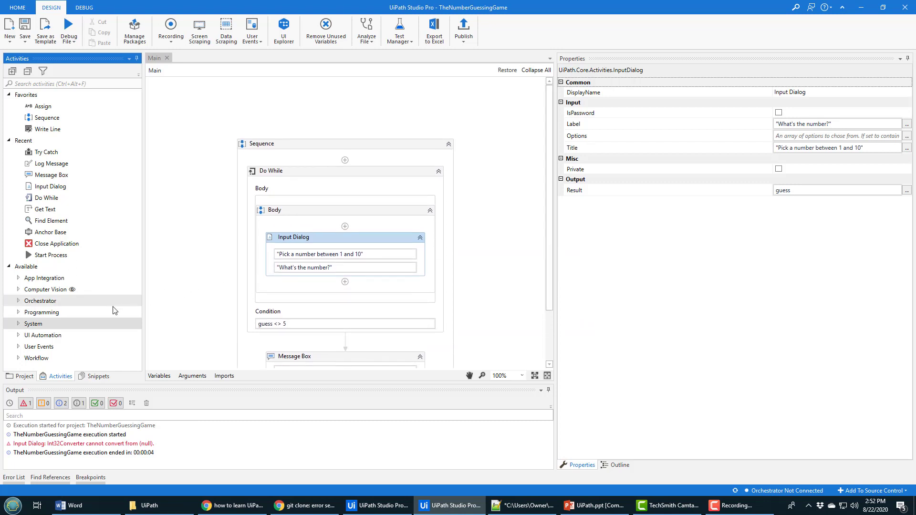
{"action": "left_click", "coordinate": [16, 324]}
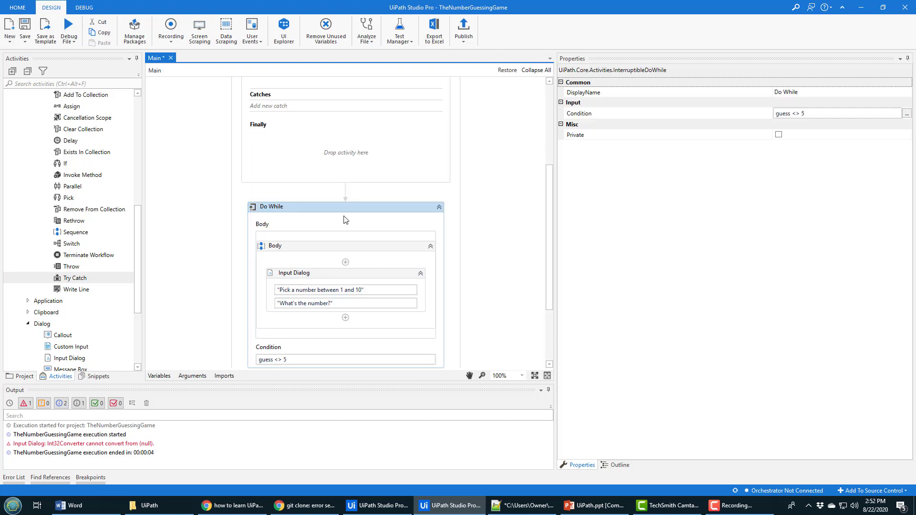
{"action": "mouse_move", "coordinate": [521, 368]}
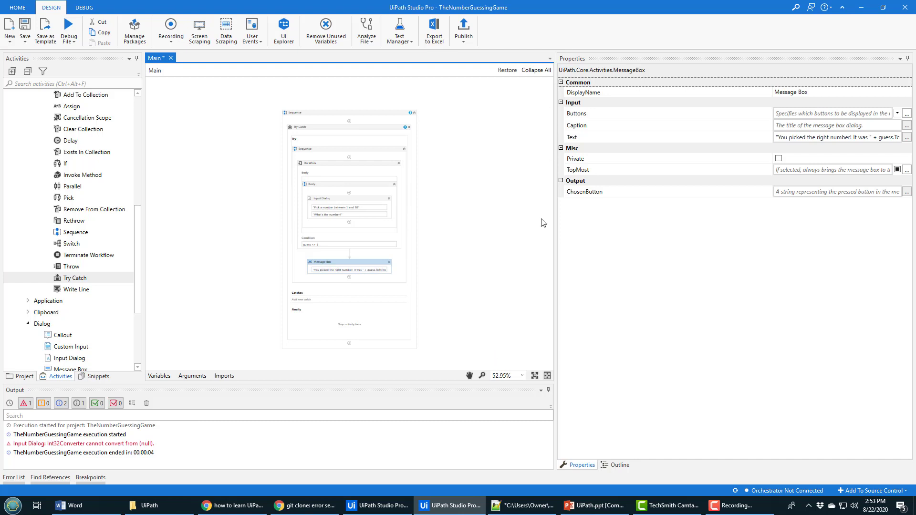
{"action": "left_click", "coordinate": [501, 376]}
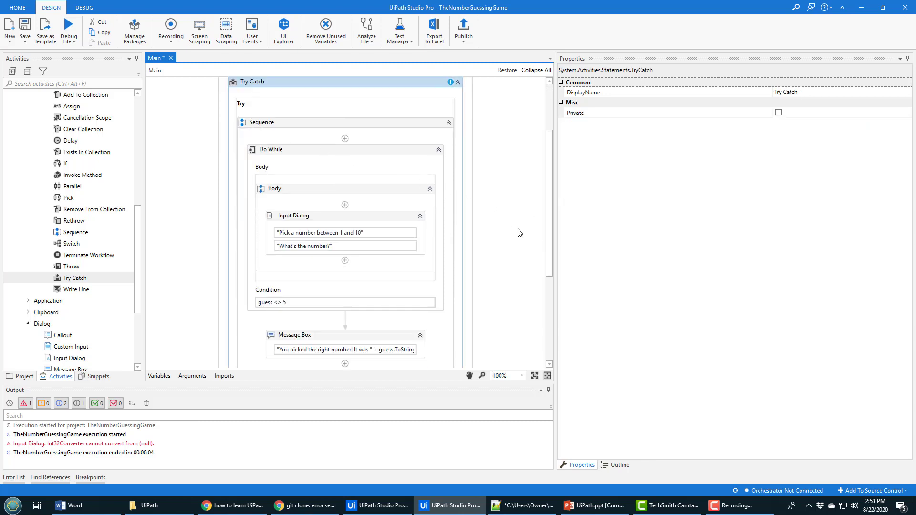
{"action": "scroll", "scroll_direction": "down", "scroll_amount": 3}
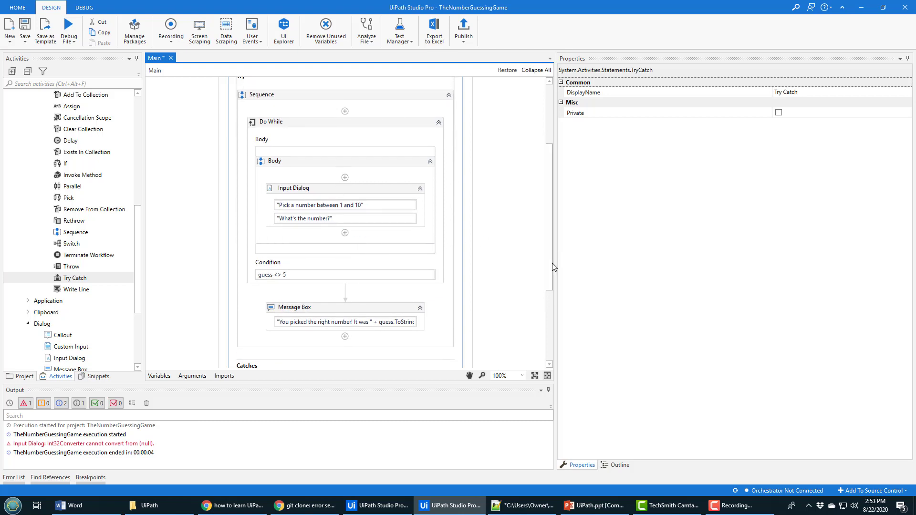
{"action": "scroll", "scroll_direction": "down", "scroll_amount": 3}
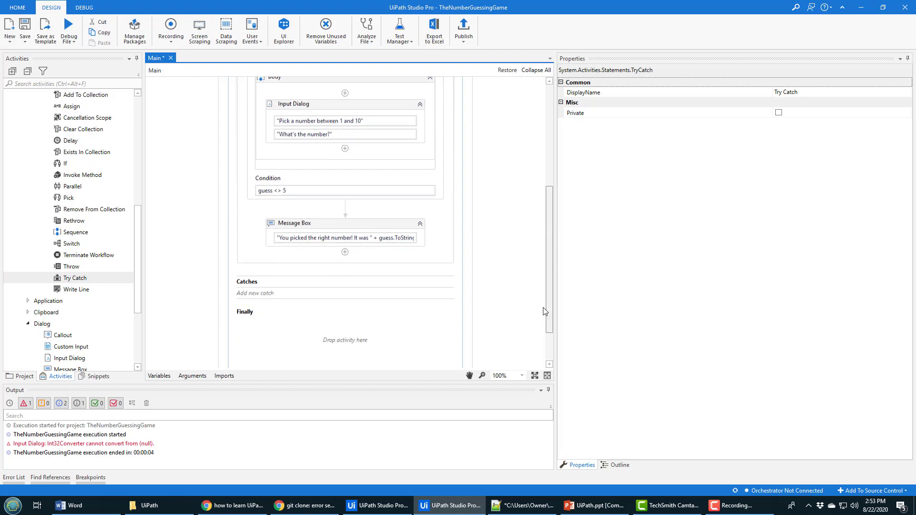
{"action": "scroll", "scroll_direction": "down", "scroll_amount": 3}
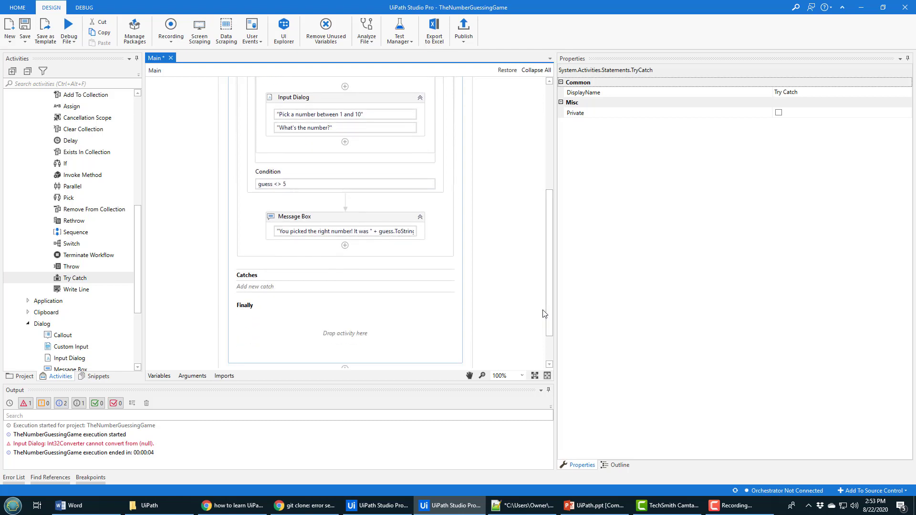
{"action": "mouse_move", "coordinate": [527, 294]}
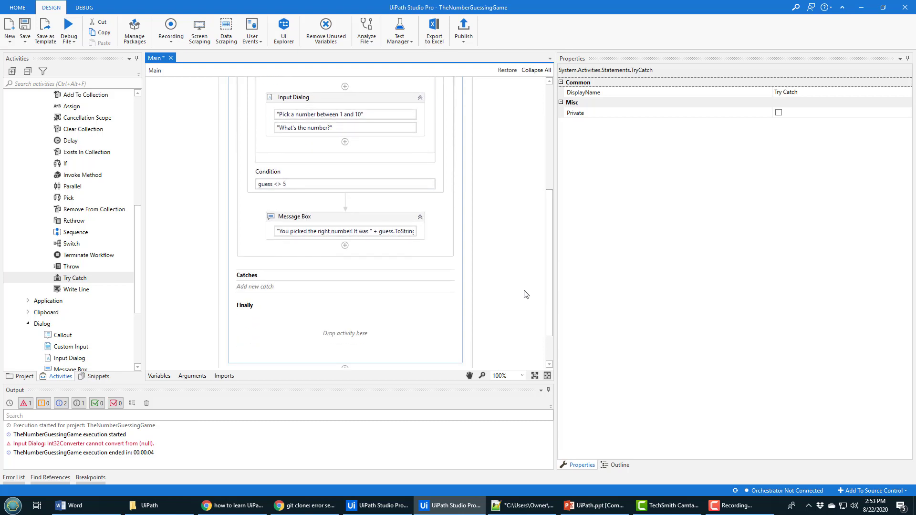
{"action": "mouse_move", "coordinate": [334, 206]}
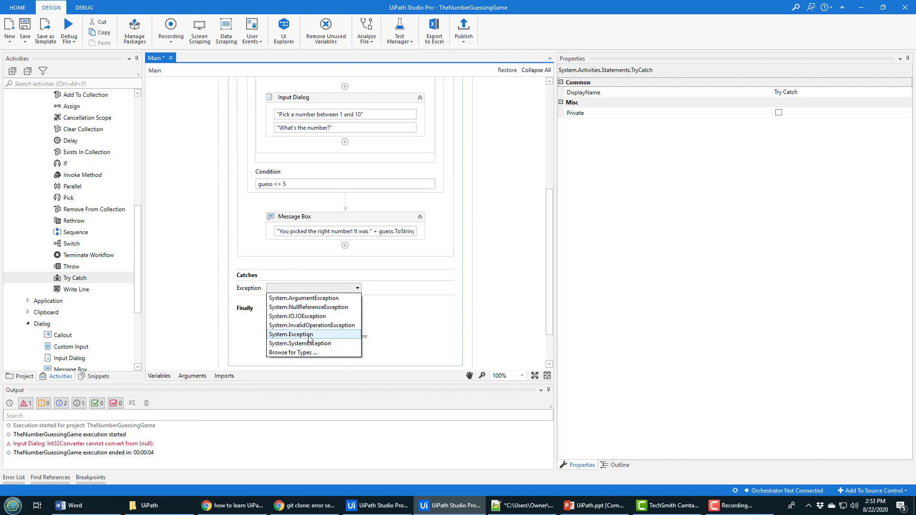
{"action": "mouse_move", "coordinate": [311, 347]}
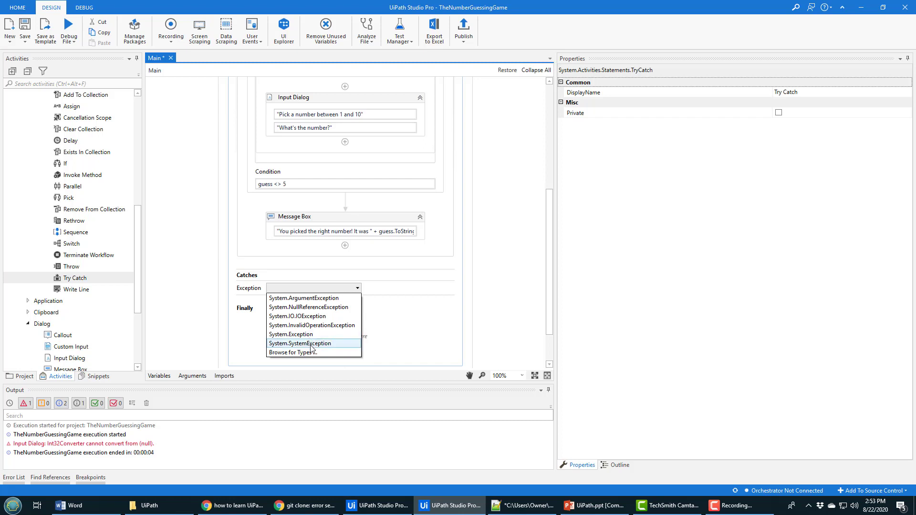
{"action": "mouse_move", "coordinate": [313, 353]}
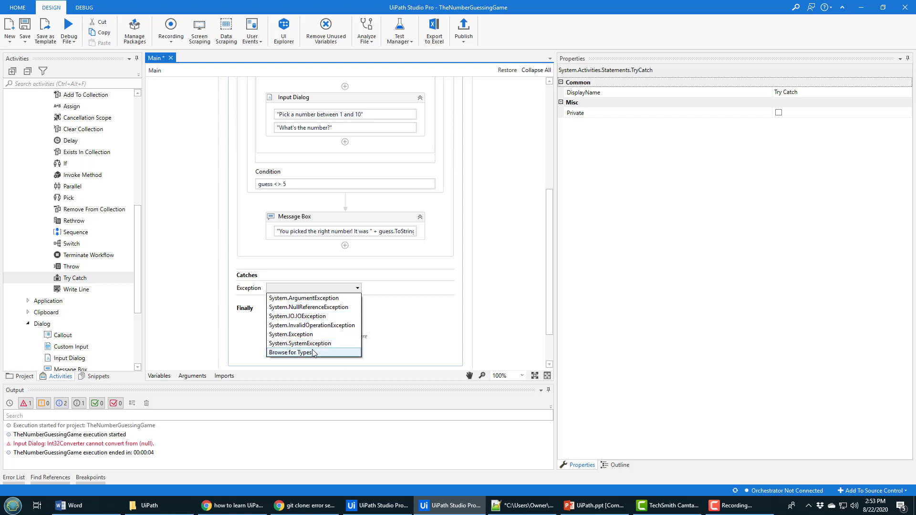
- Choose System.SystemException as the exception type of the new catch
{"action": "left_click", "coordinate": [299, 343]}
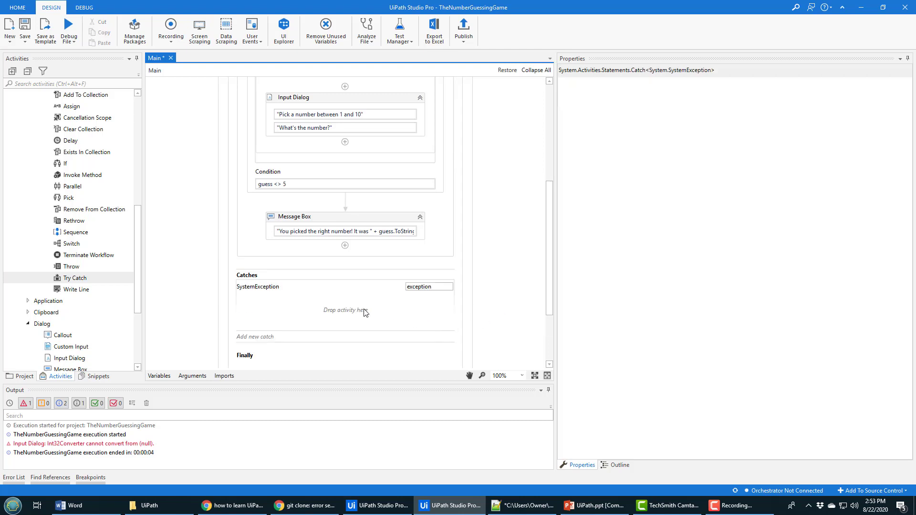
{"action": "mouse_move", "coordinate": [107, 162]}
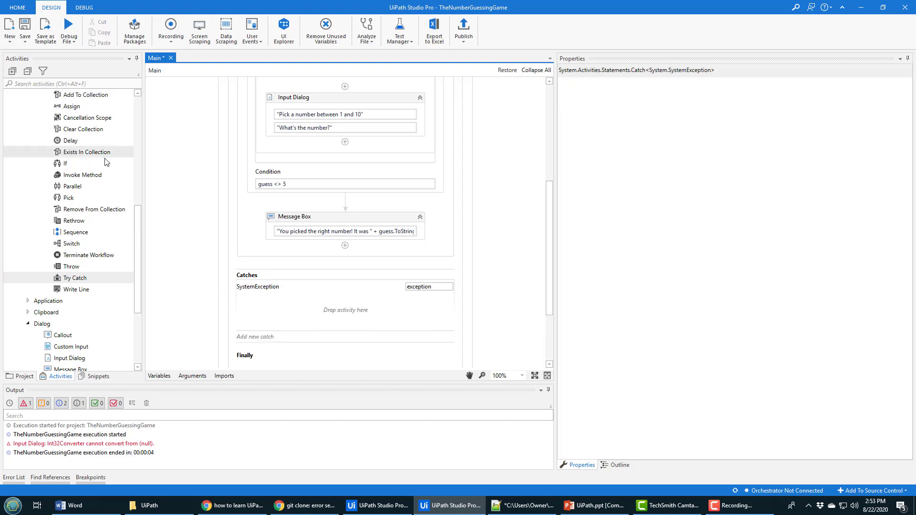
- Give the SystemException catch a Message Box reading "Hey, you didn't supply a number!!!"
{"action": "scroll", "scroll_direction": "down", "scroll_amount": 3}
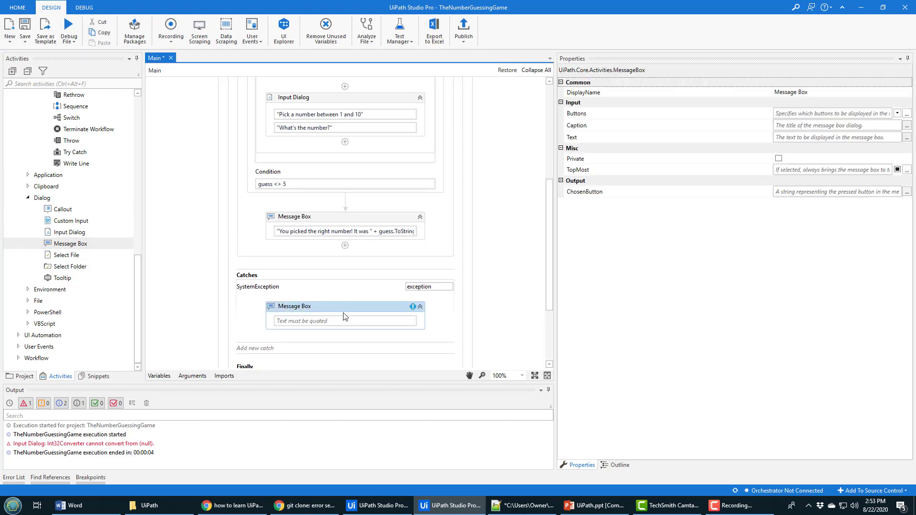
{"action": "type", "text": "\"Hey, you didn't"}
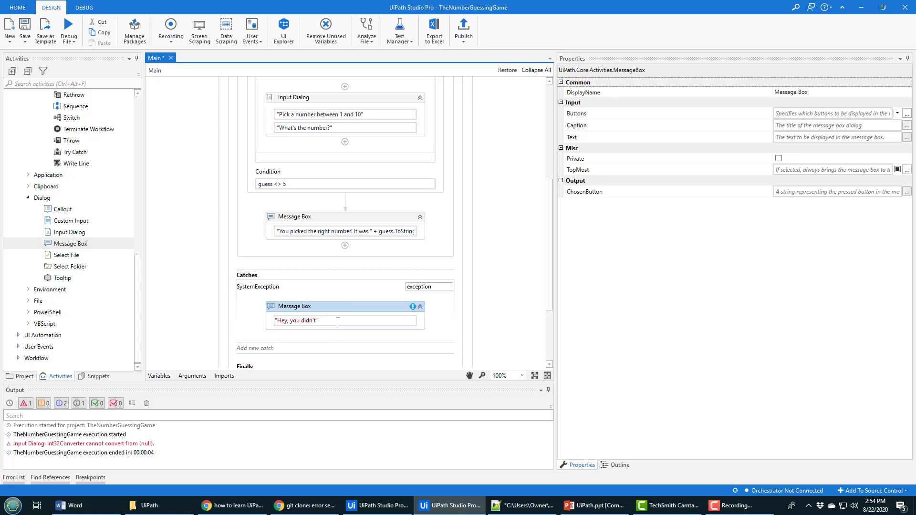
{"action": "type", "text": "supply a number!!!"}
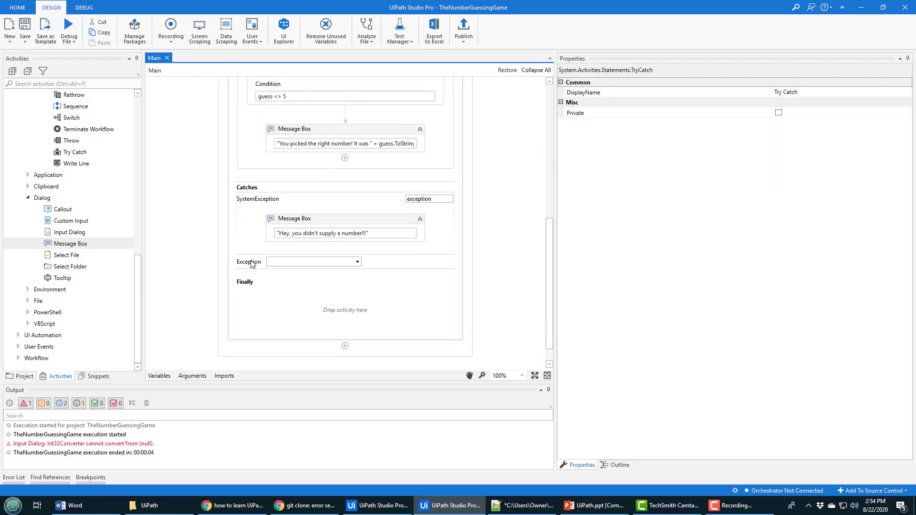
- Add a second catch for System.Exception and place a Log Message activity inside it
{"action": "left_click", "coordinate": [357, 261]}
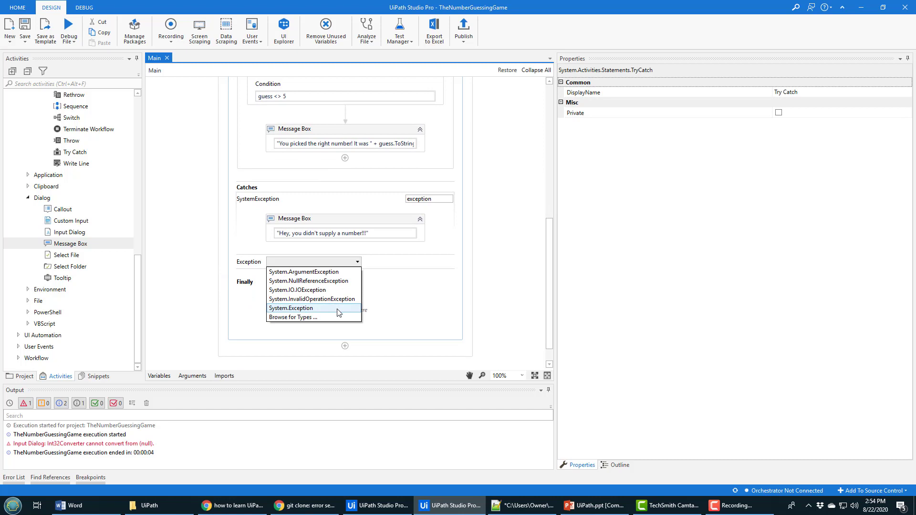
{"action": "left_click", "coordinate": [290, 308]}
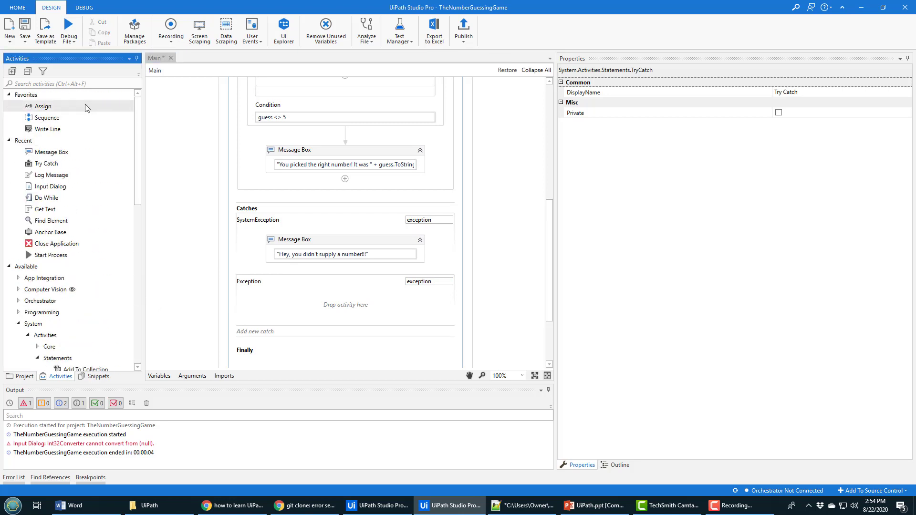
{"action": "type", "text": "log"}
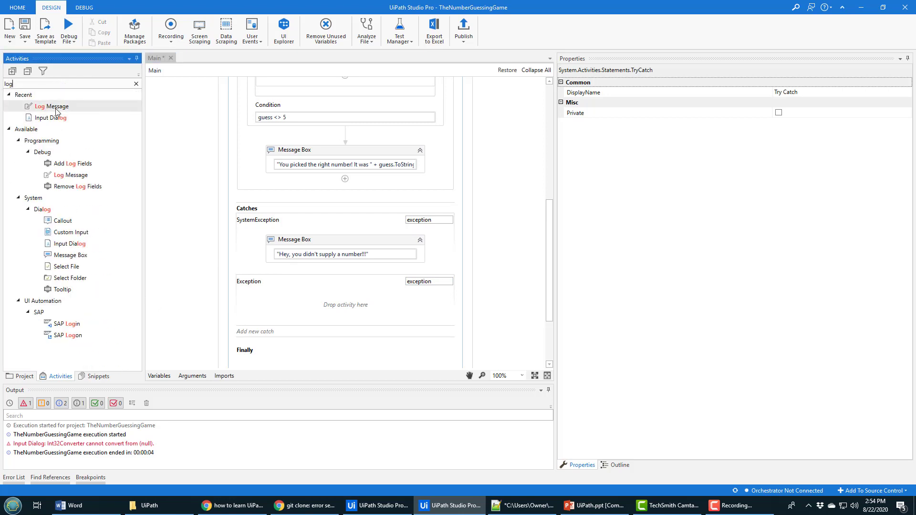
{"action": "left_click_drag", "start_coordinate": [51, 106], "coordinate": [346, 304]}
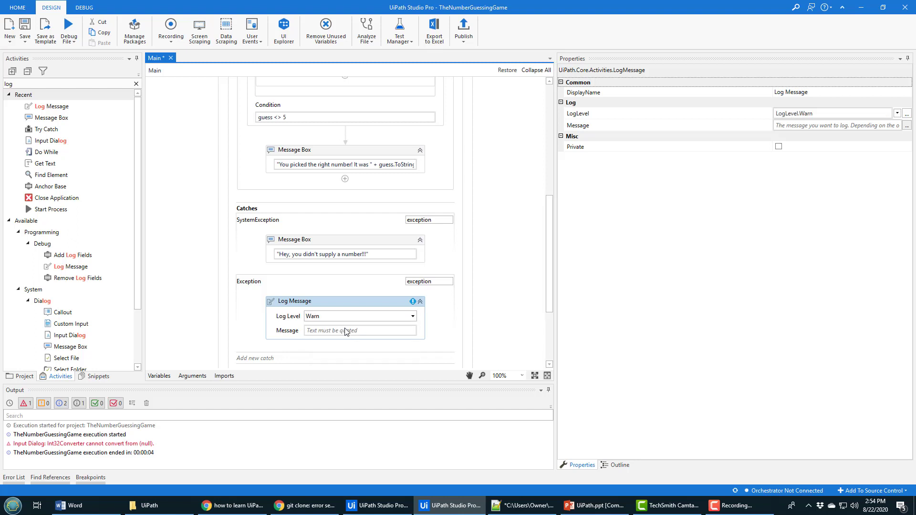
- Set the log message to "Hey, we need input validation!" at Warn level
{"action": "type", "text": "\"Hey, we need input valid"}
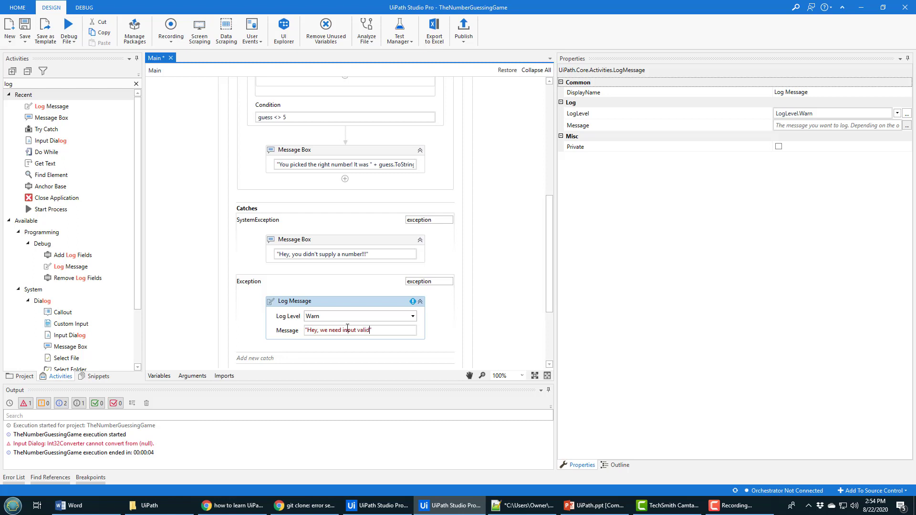
{"action": "type", "text": "ation!\""}
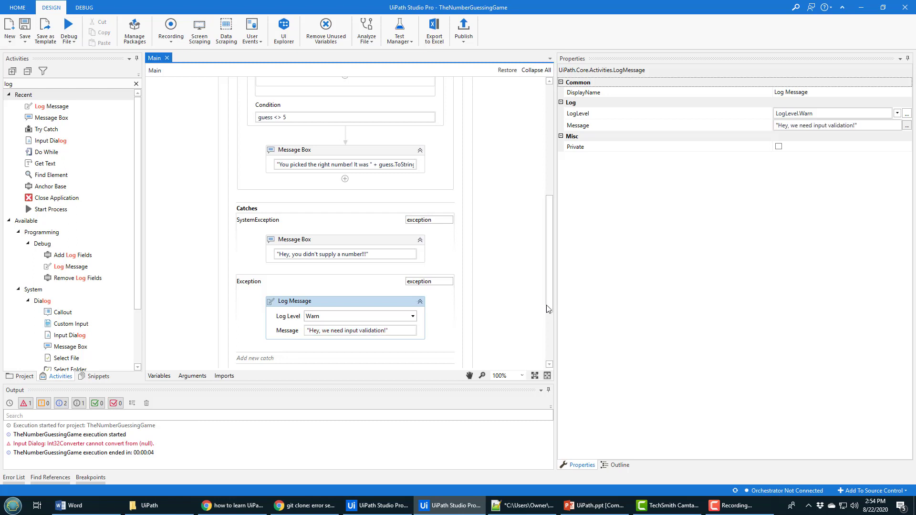
{"action": "scroll", "scroll_direction": "down", "scroll_amount": 3}
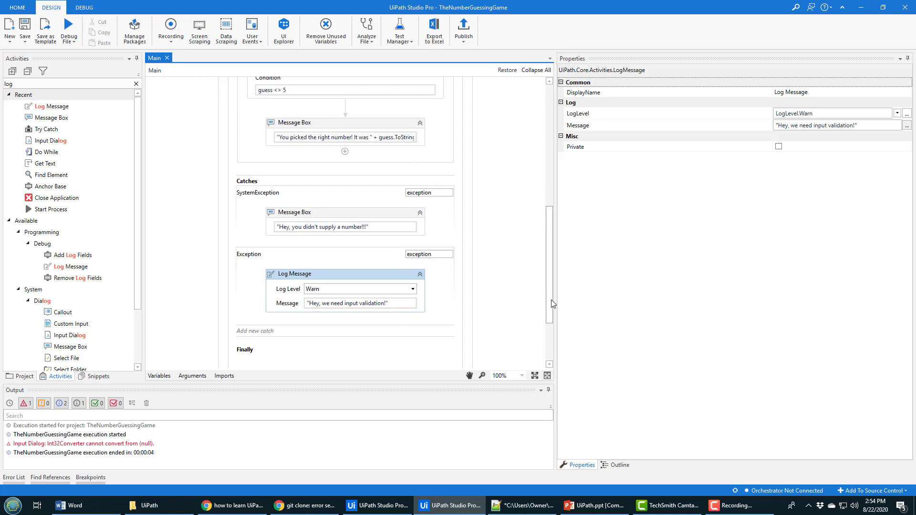
{"action": "scroll", "scroll_direction": "down", "scroll_amount": 3}
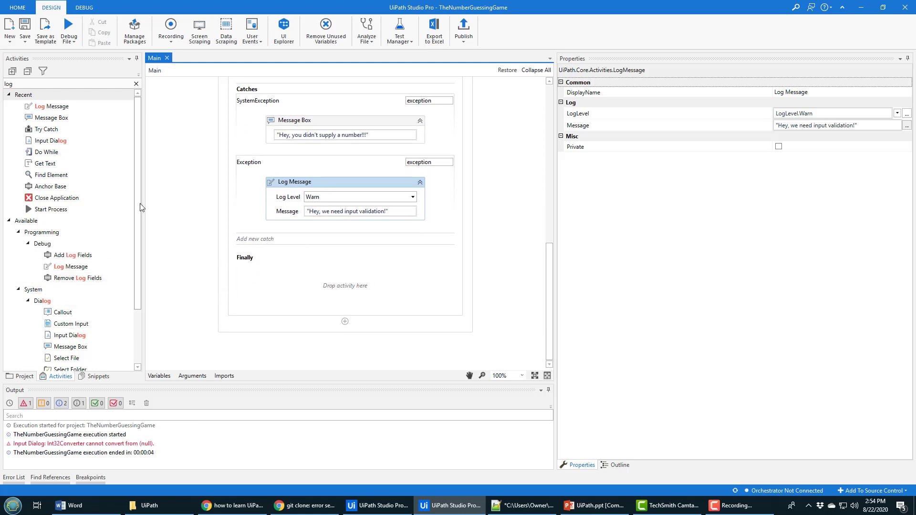
{"action": "mouse_move", "coordinate": [140, 223]}
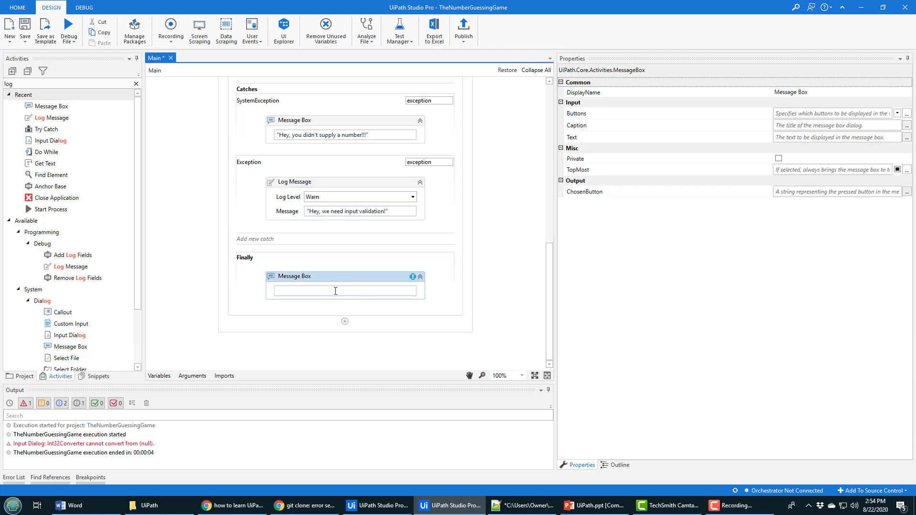
- Enter "We enjoyed having you around!" as the Finally block's Message Box text
{"action": "type", "text": "WE e"}
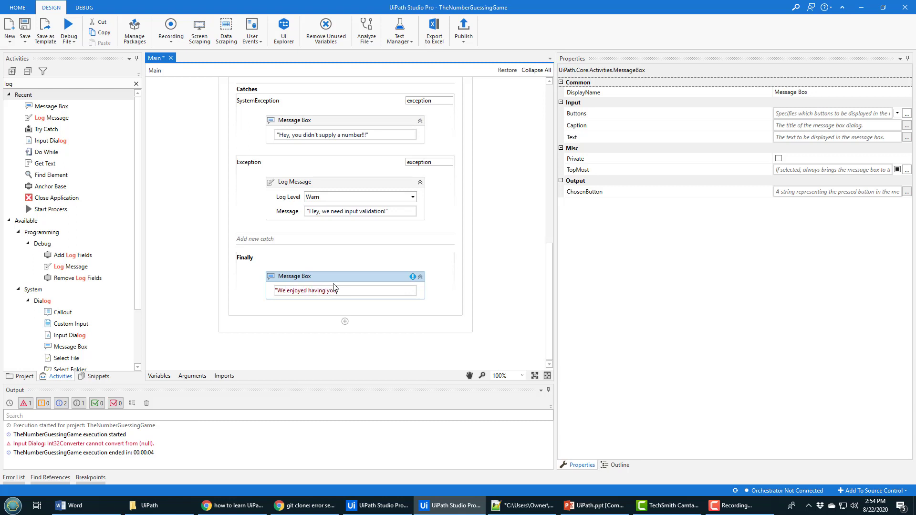
{"action": "type", "text": "aroudn"}
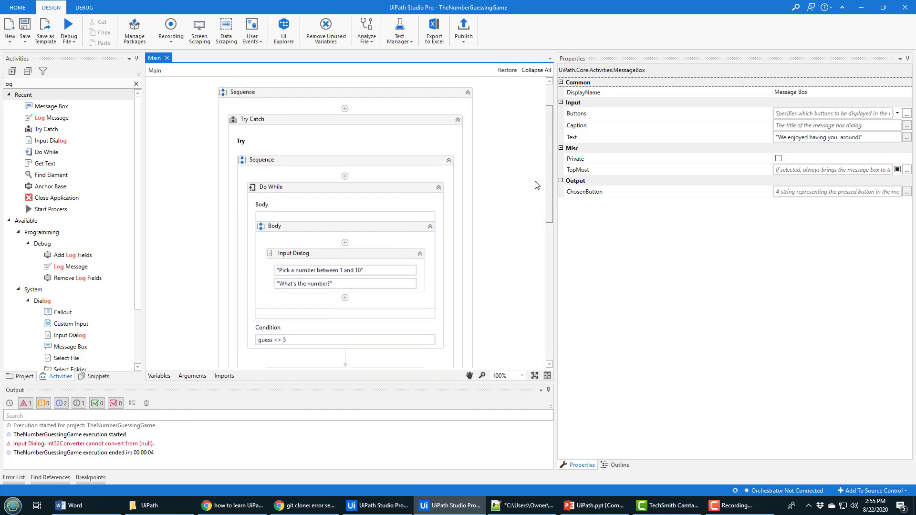
{"action": "scroll", "scroll_direction": "down", "scroll_amount": 3}
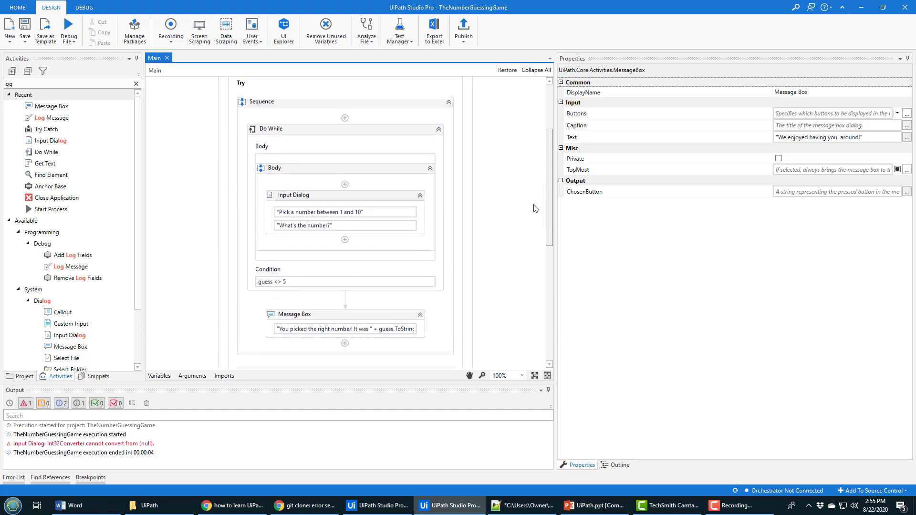
{"action": "scroll", "scroll_direction": "down", "scroll_amount": 3}
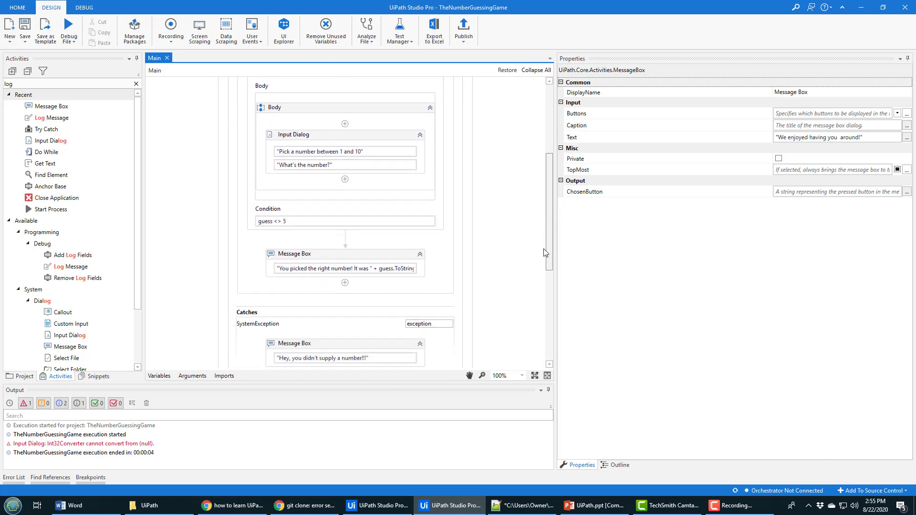
{"action": "scroll", "scroll_direction": "down", "scroll_amount": 3}
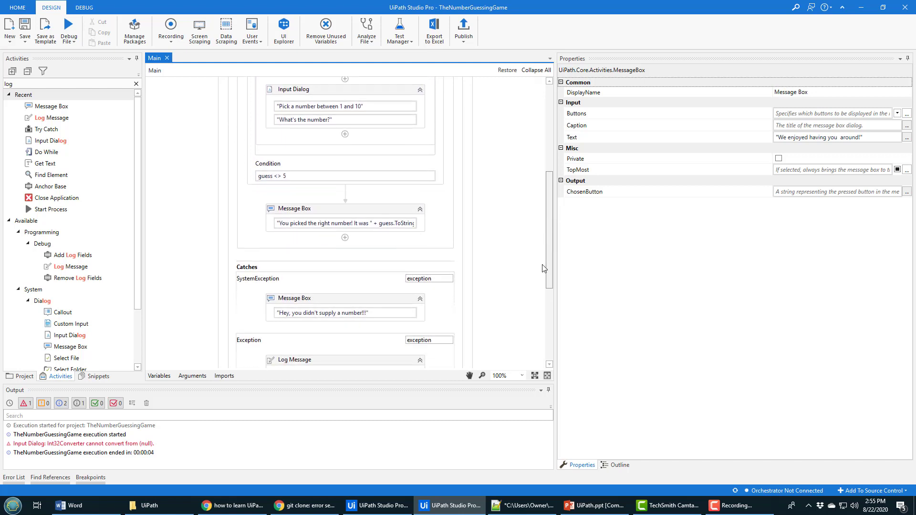
{"action": "scroll", "scroll_direction": "down", "scroll_amount": 3}
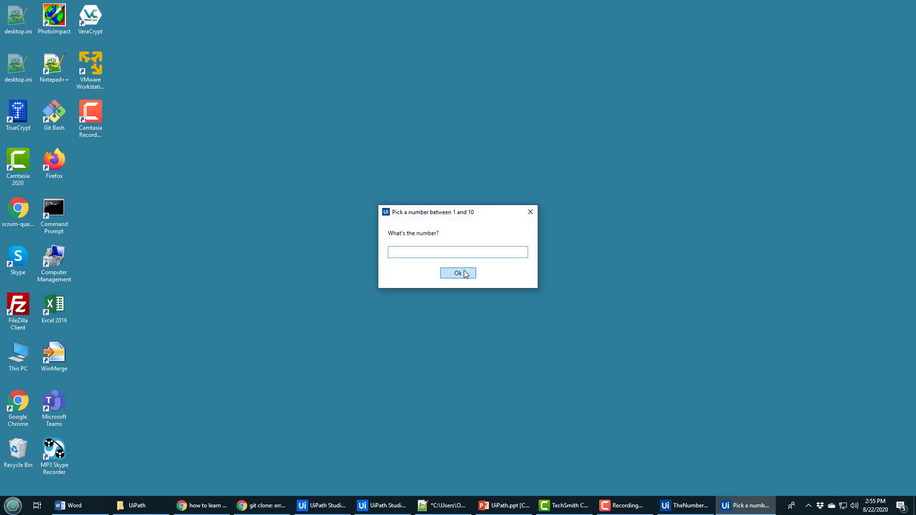
- Submit no number, then acknowledge the no-number message and the farewell message to finish the run
{"action": "left_click", "coordinate": [458, 272]}
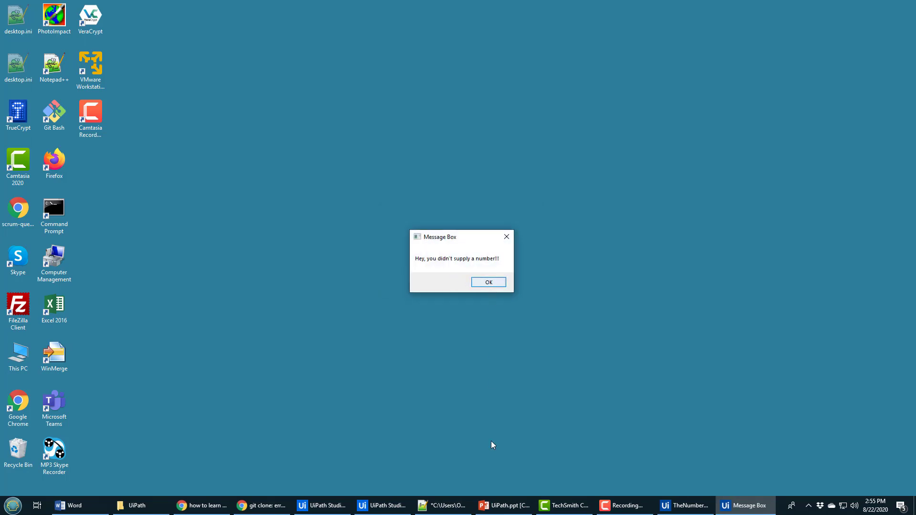
{"action": "left_click", "coordinate": [385, 506]}
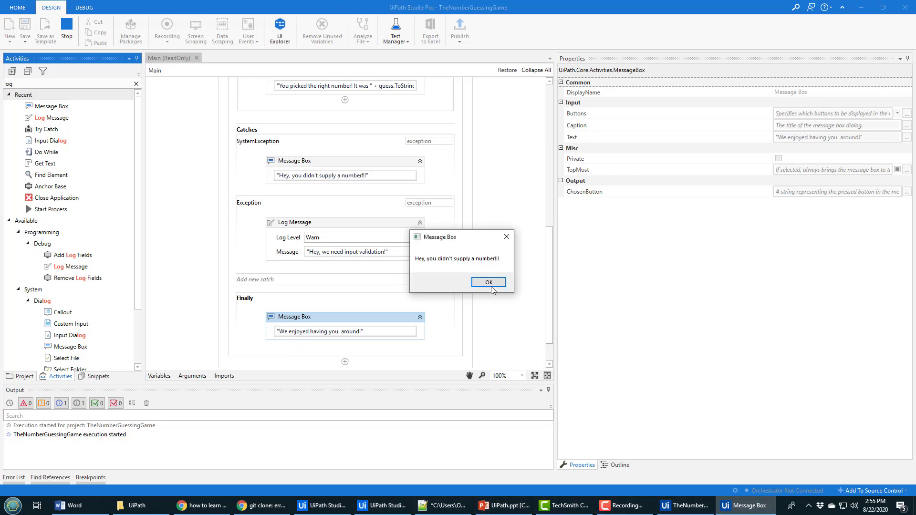
{"action": "left_click", "coordinate": [488, 281]}
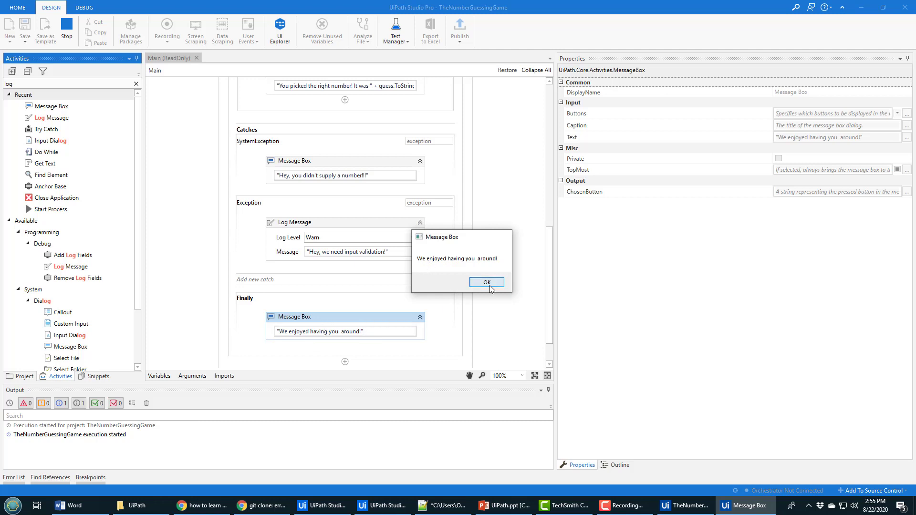
{"action": "left_click", "coordinate": [487, 282]}
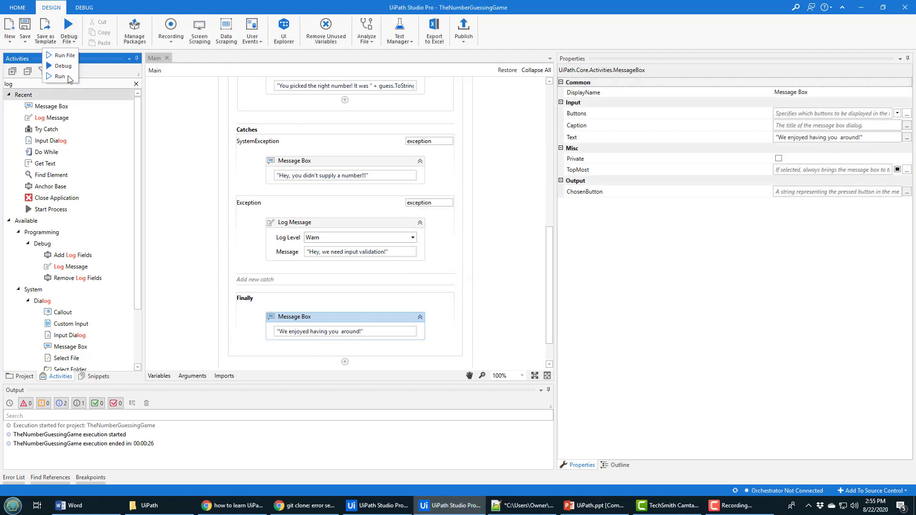
- Rerun the workflow guessing 5, then acknowledge the right-number and farewell messages
{"action": "left_click", "coordinate": [61, 76]}
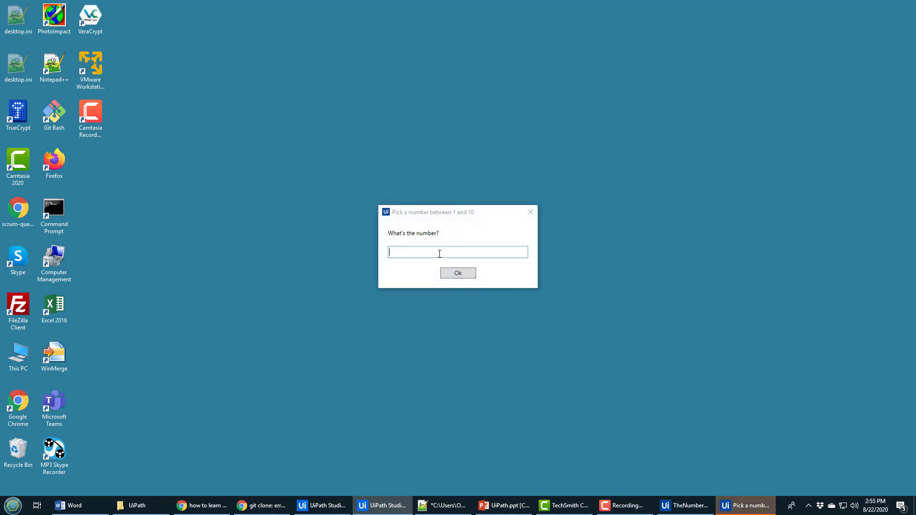
{"action": "type", "text": "5"}
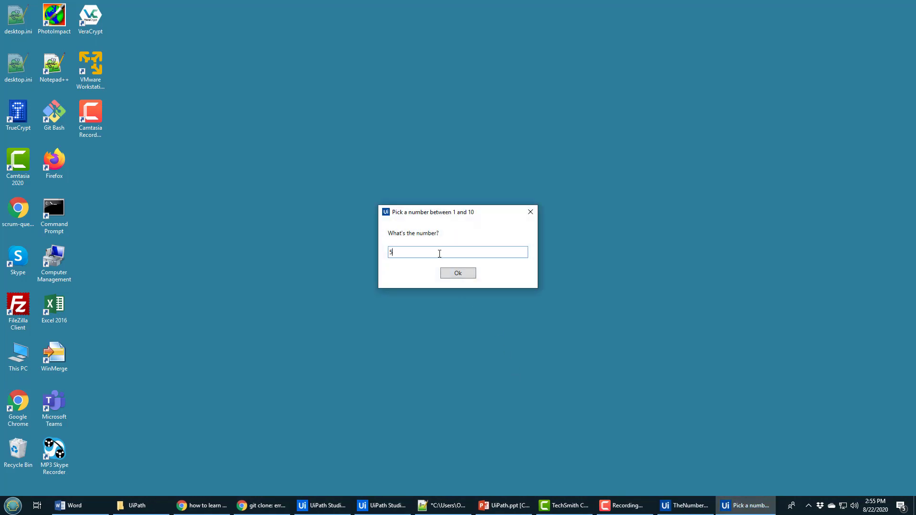
{"action": "left_click", "coordinate": [458, 273]}
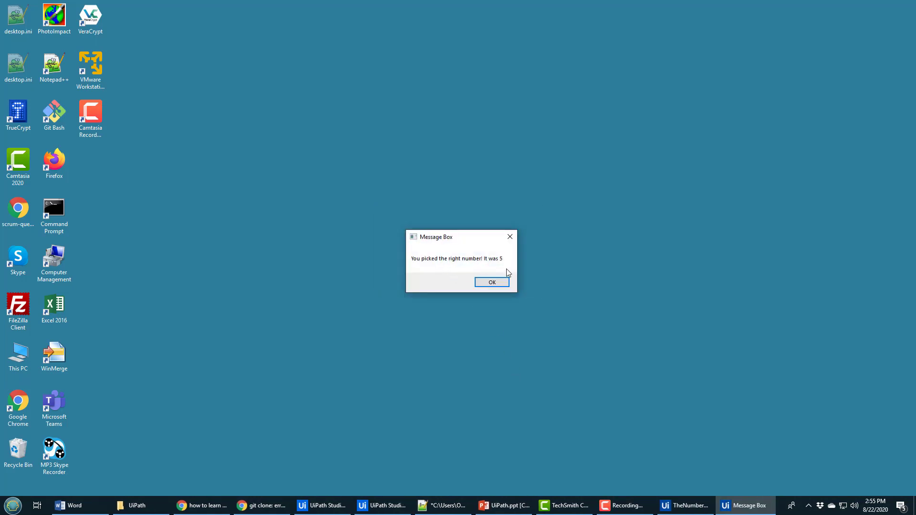
{"action": "left_click", "coordinate": [492, 282]}
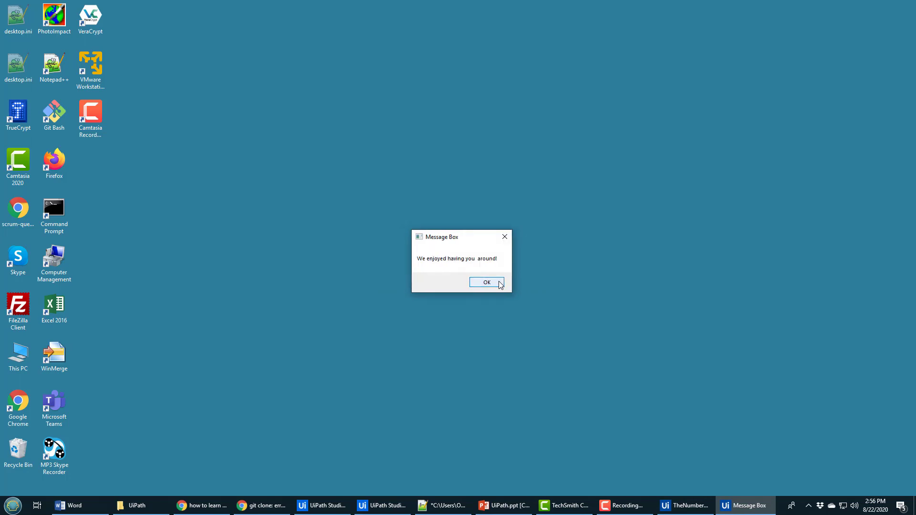
{"action": "left_click", "coordinate": [487, 281]}
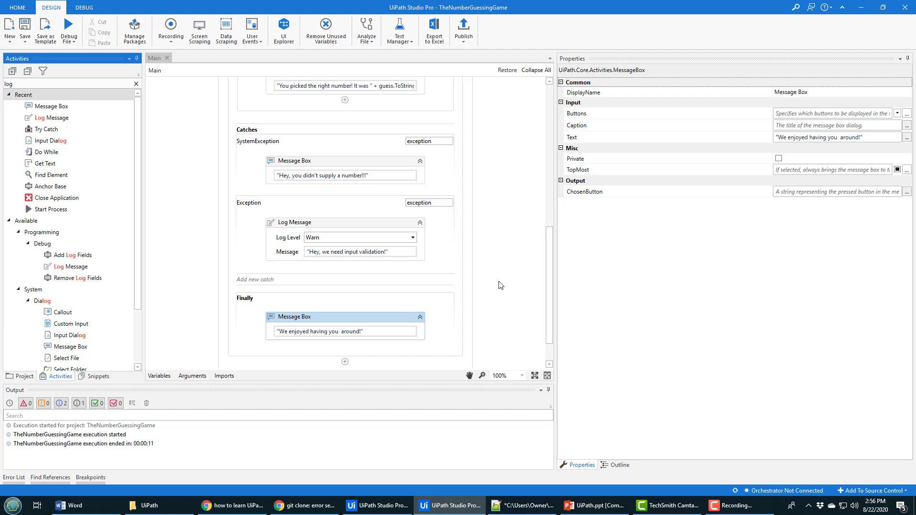
{"action": "mouse_move", "coordinate": [455, 245]}
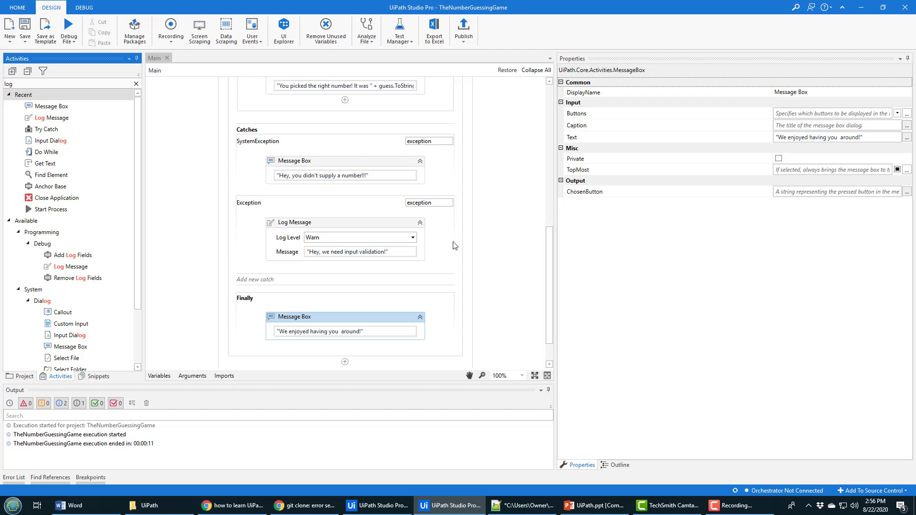